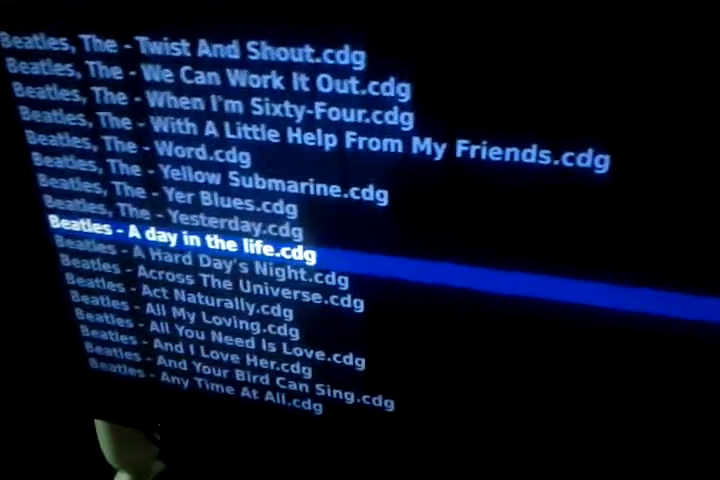
{"action": "scroll", "scroll_direction": "down", "scroll_amount": 3}
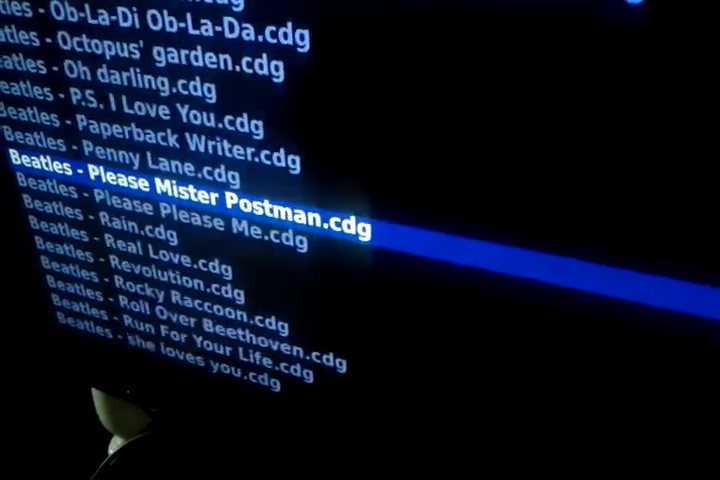
{"action": "scroll", "scroll_direction": "down", "scroll_amount": 3}
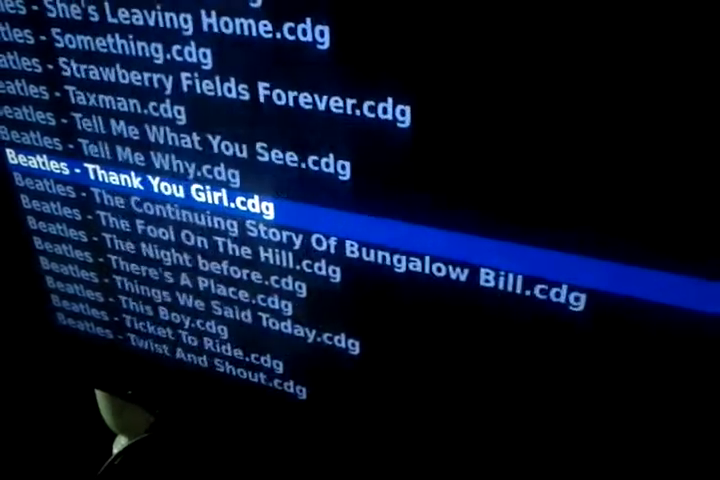
{"action": "scroll", "scroll_direction": "down", "scroll_amount": 3}
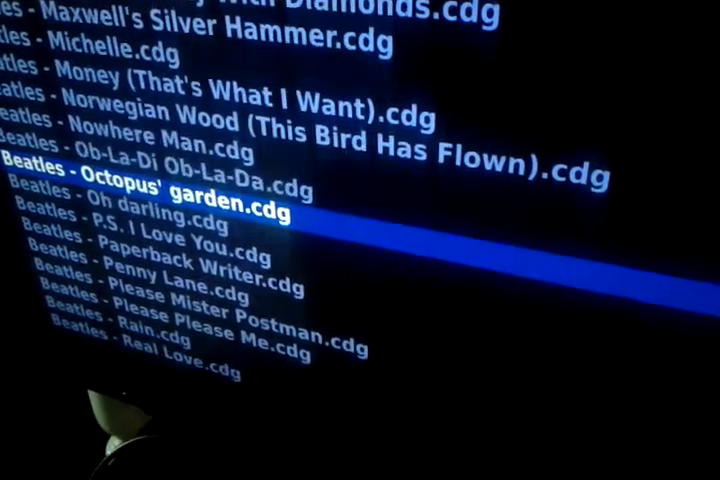
{"action": "scroll", "scroll_direction": "down", "scroll_amount": 3}
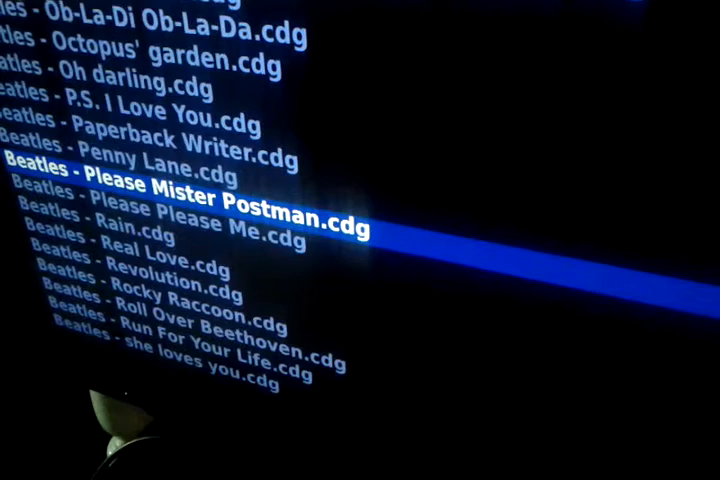